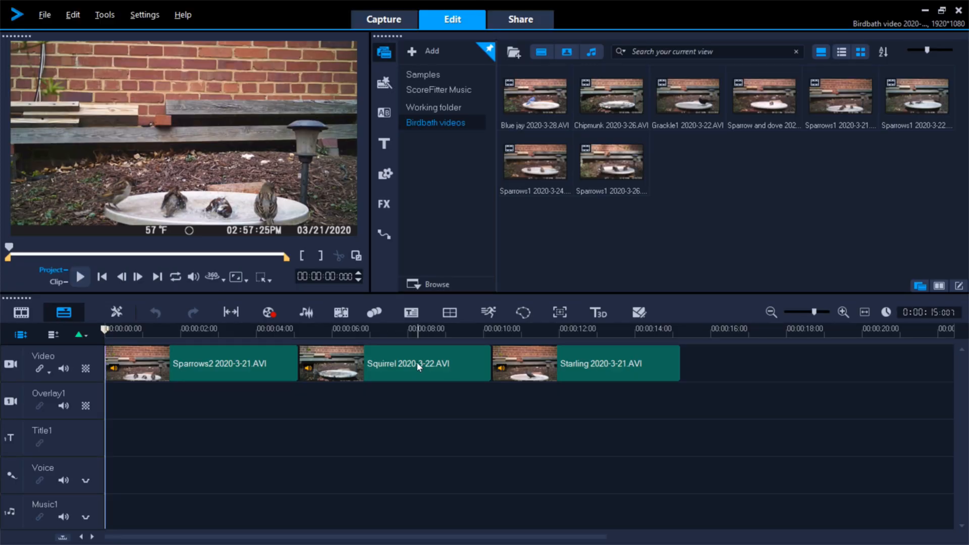
Step: Extend the Squirrel clip slightly so the Starling clip starts later
left_click(425, 363)
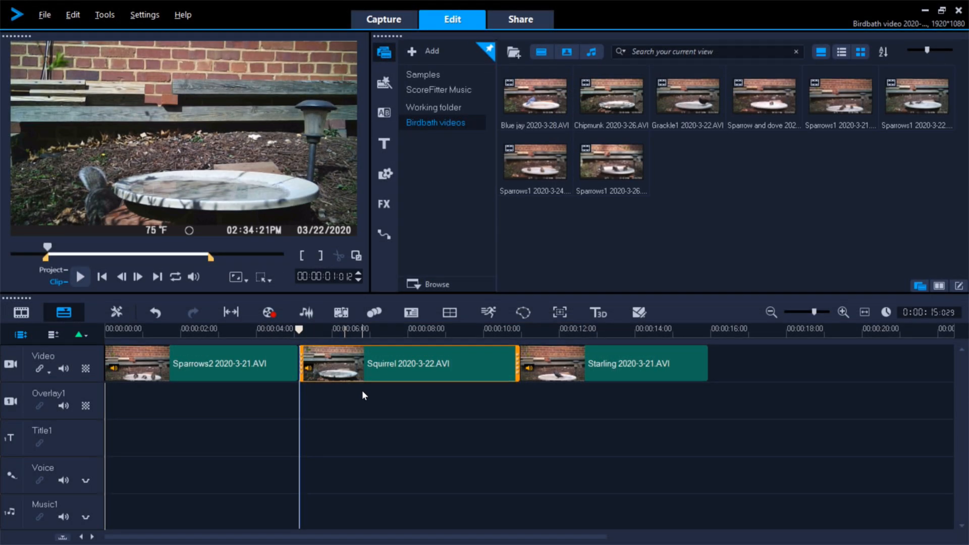
mouse_move(534, 95)
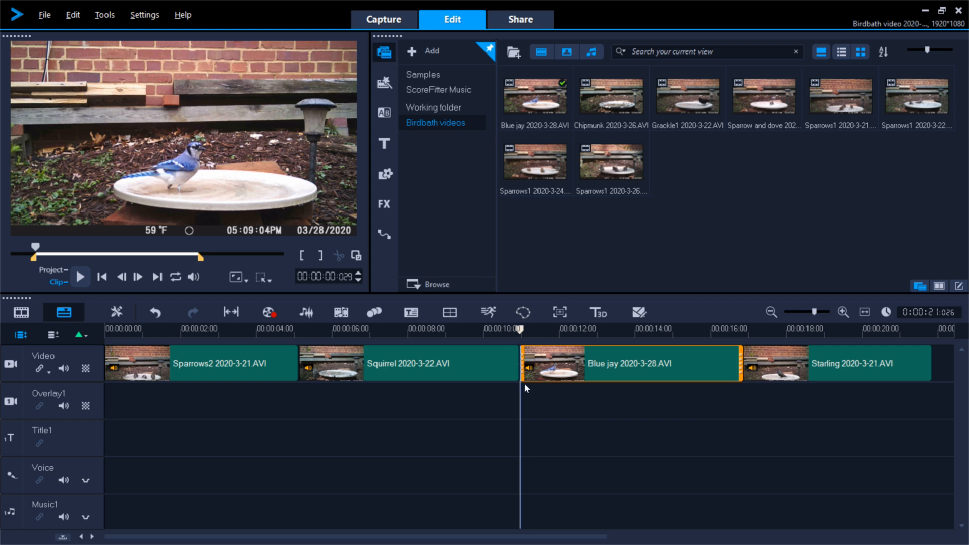
mouse_move(476, 377)
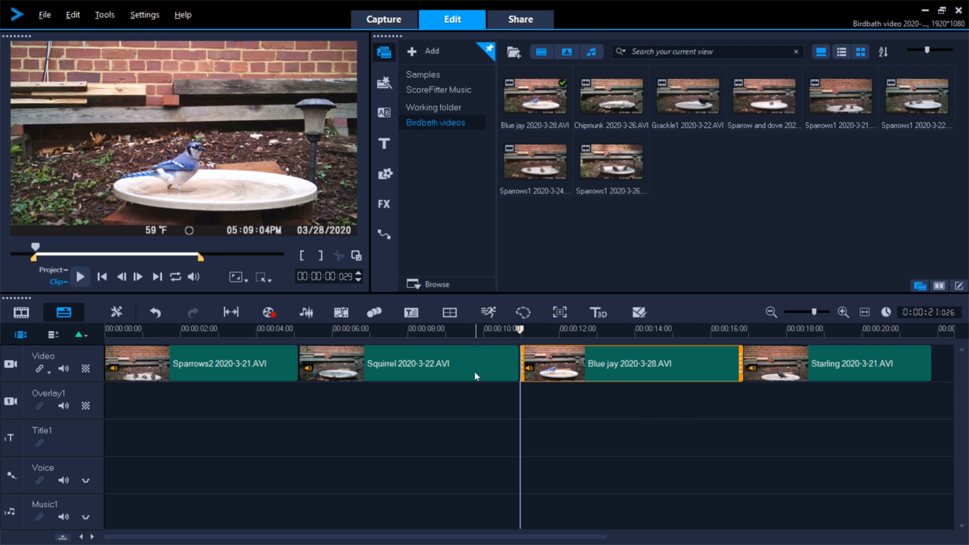
mouse_move(460, 332)
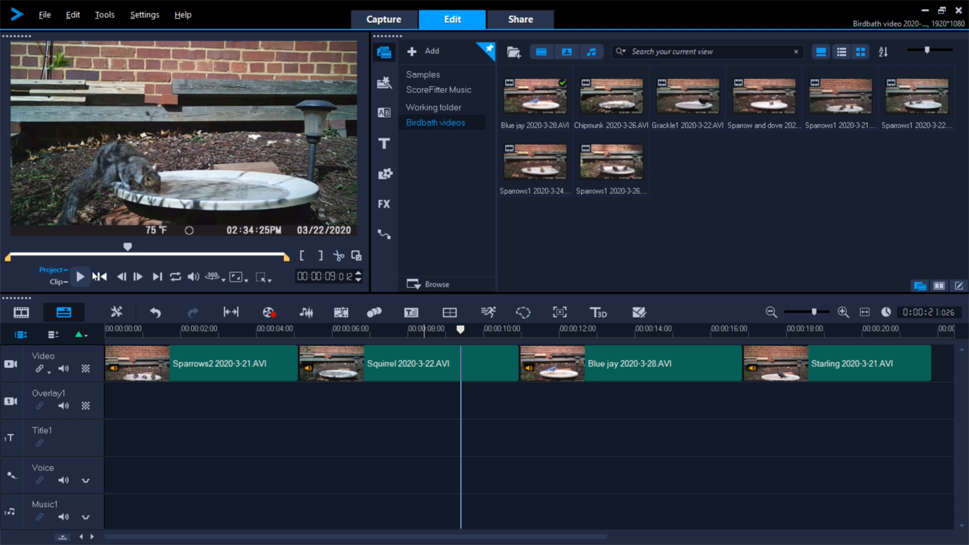
Step: Preview the sequence with the new Blue jay clip between Squirrel and Starling
left_click(80, 276)
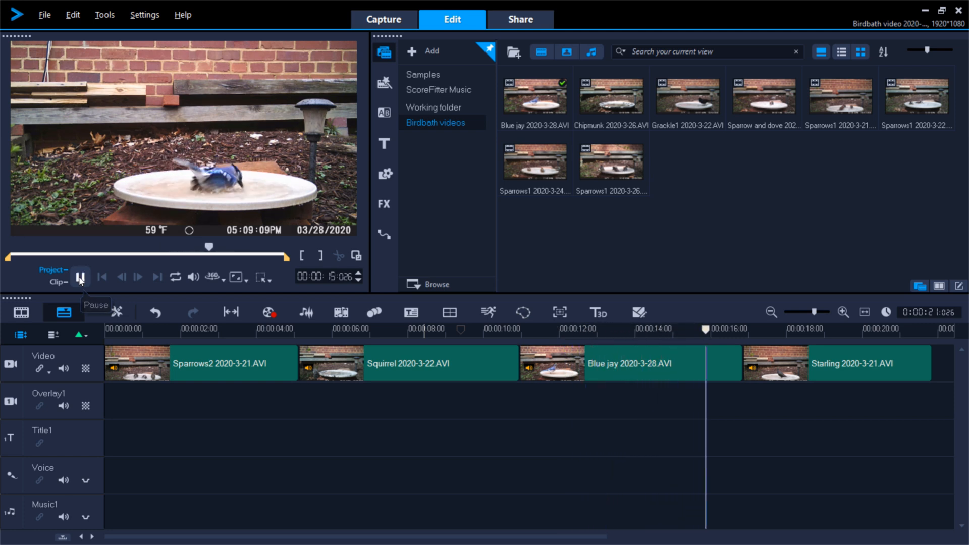
left_click(630, 364)
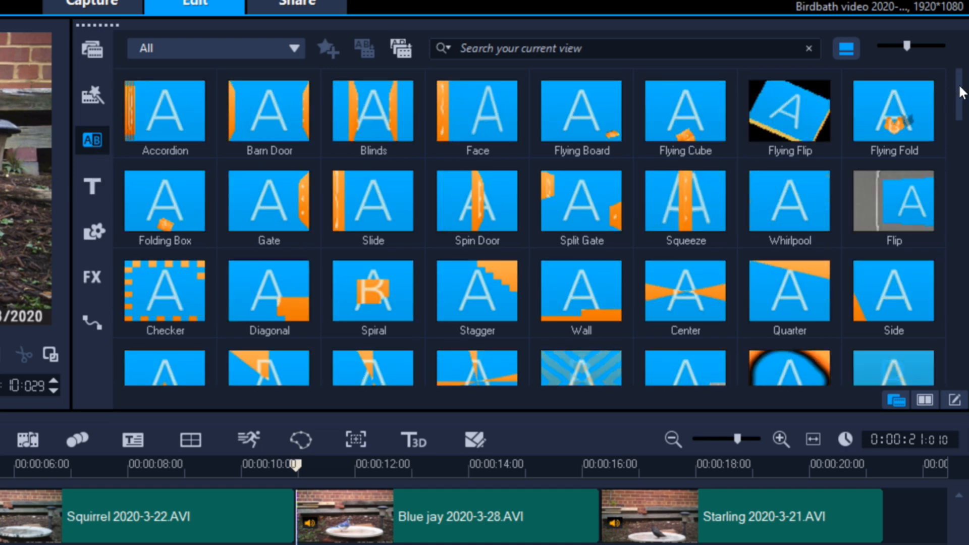
Step: Filter transitions to F/X and add Crossfade to My Favorites
scroll("down", 3)
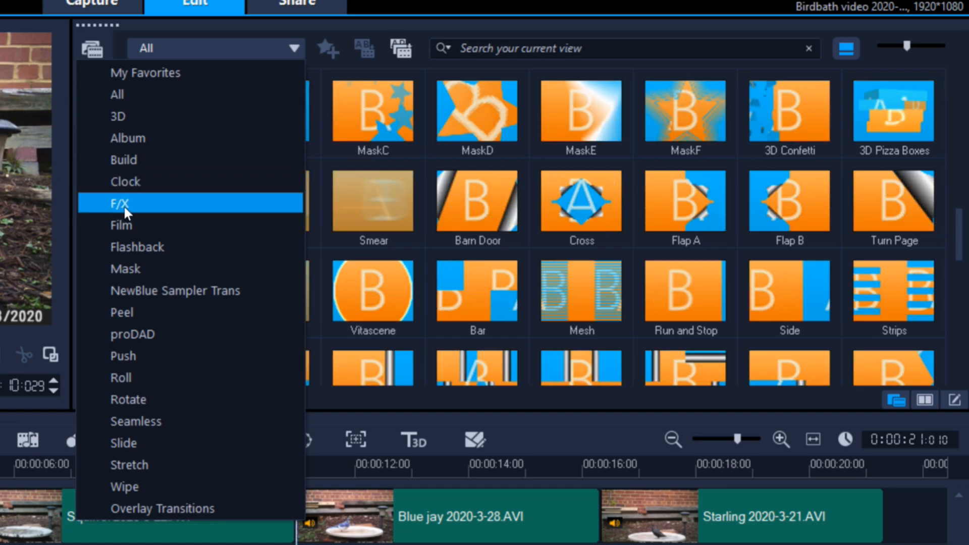
left_click(119, 203)
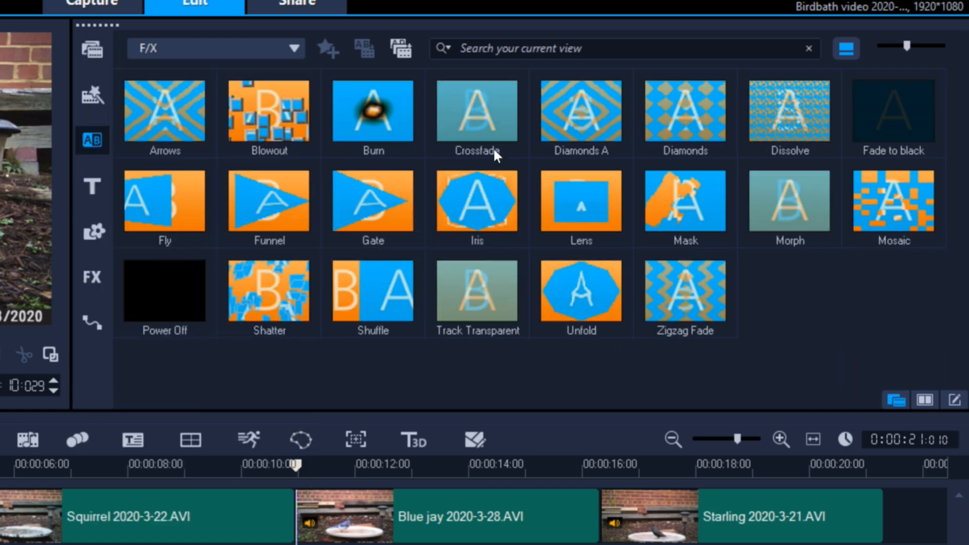
left_click(476, 114)
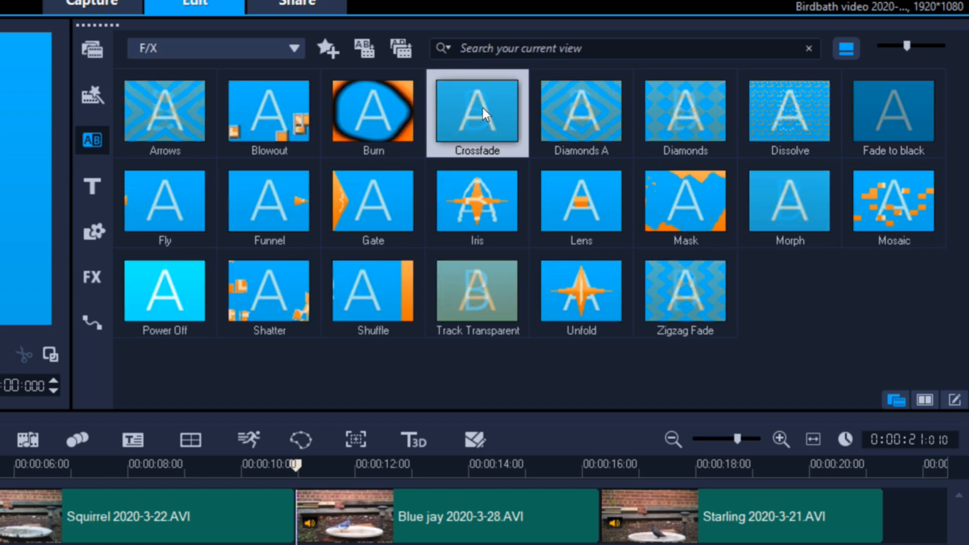
right_click(476, 114)
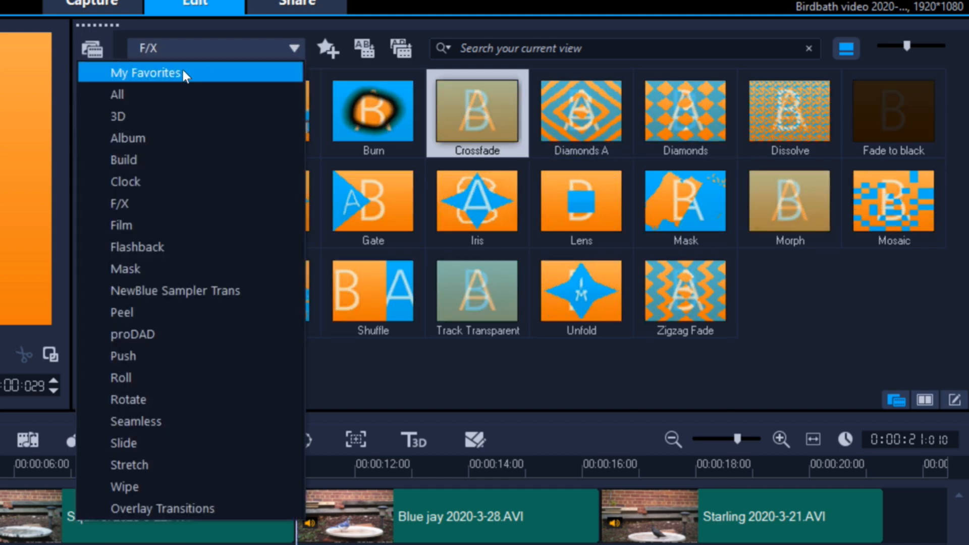
Step: Place Crossfade from My Favorites between Squirrel and Blue jay, then play it
left_click(146, 72)
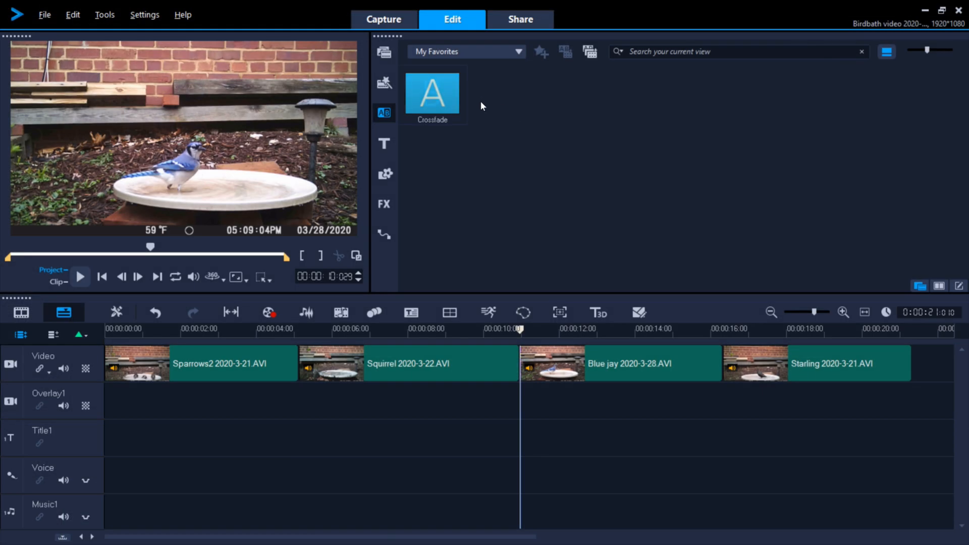
left_click(432, 94)
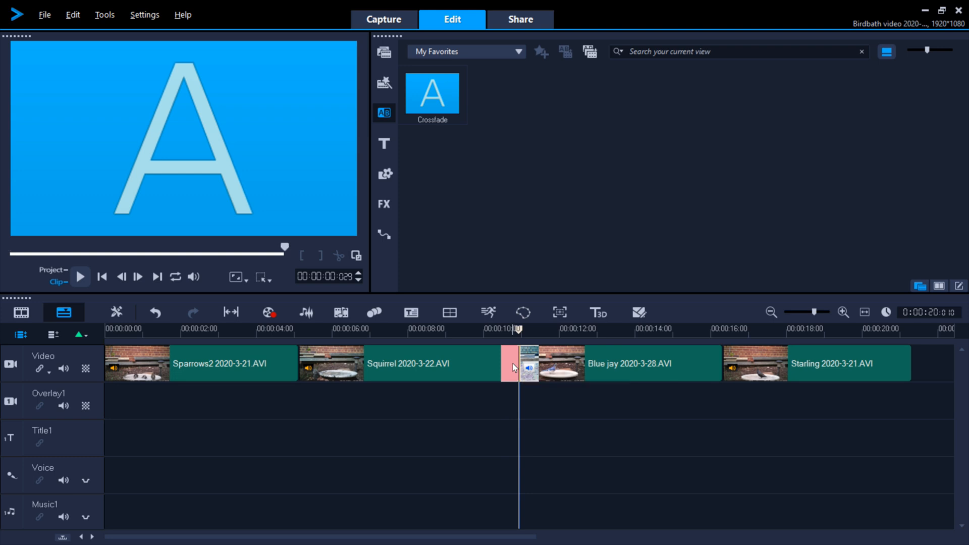
left_click(500, 364)
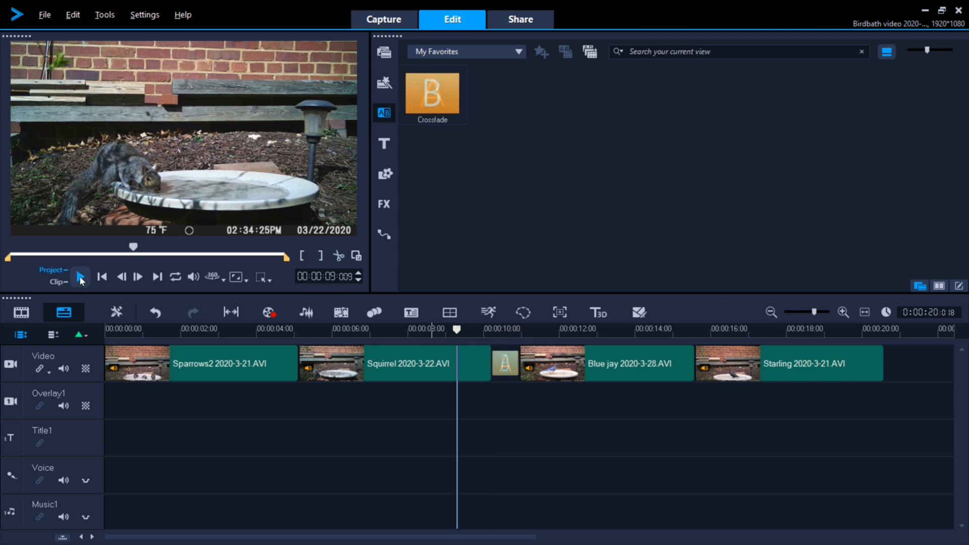
left_click(81, 276)
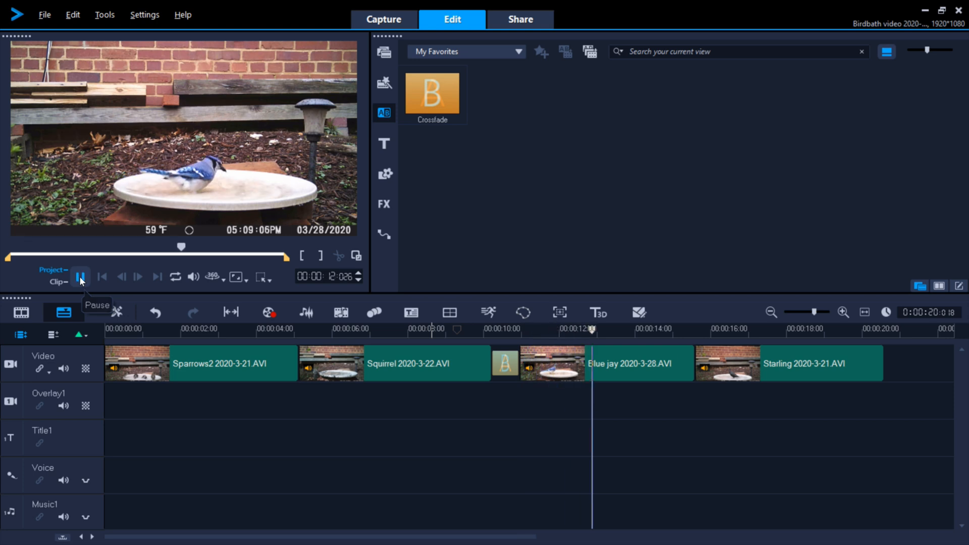
Step: Add a Crossfade before Sparrows2 and play the Project preview from the start
left_click(80, 276)
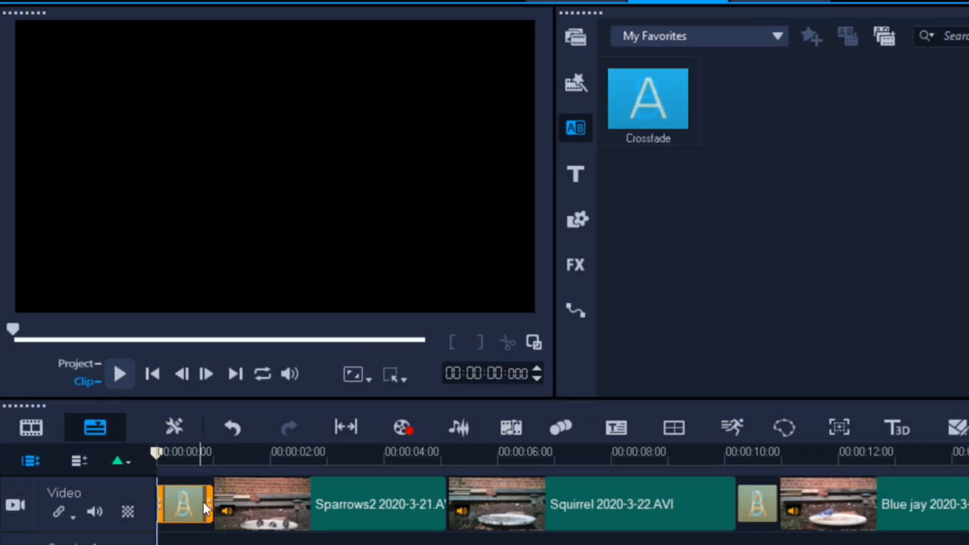
left_click(186, 504)
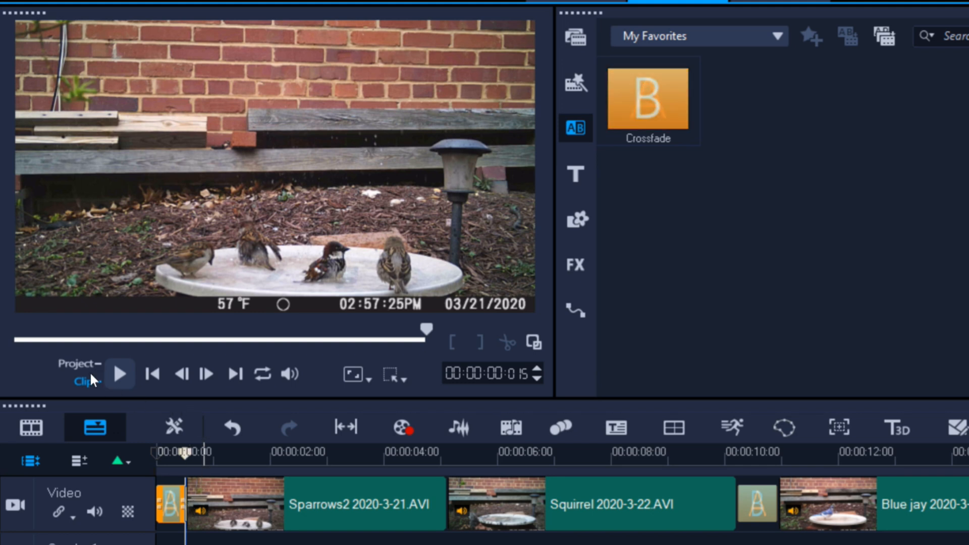
left_click(78, 363)
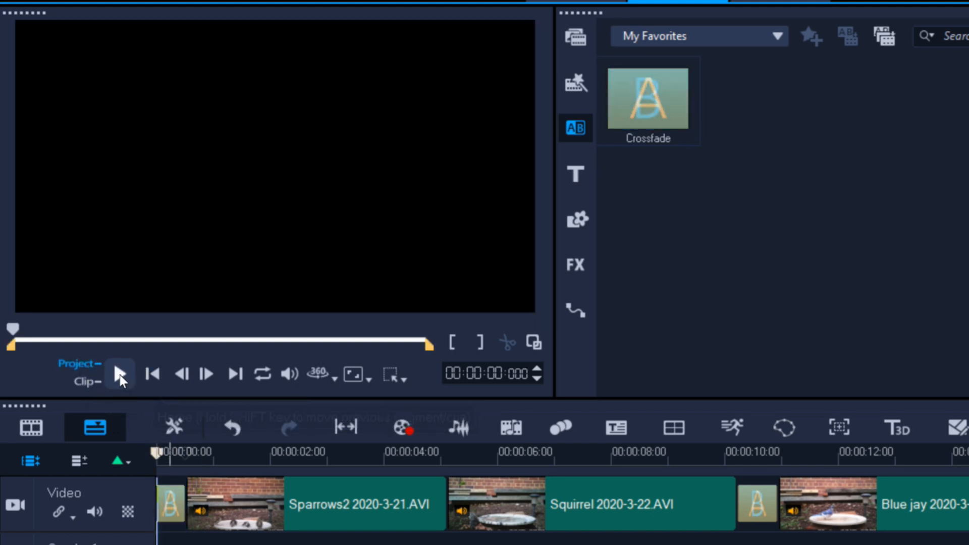
left_click(120, 375)
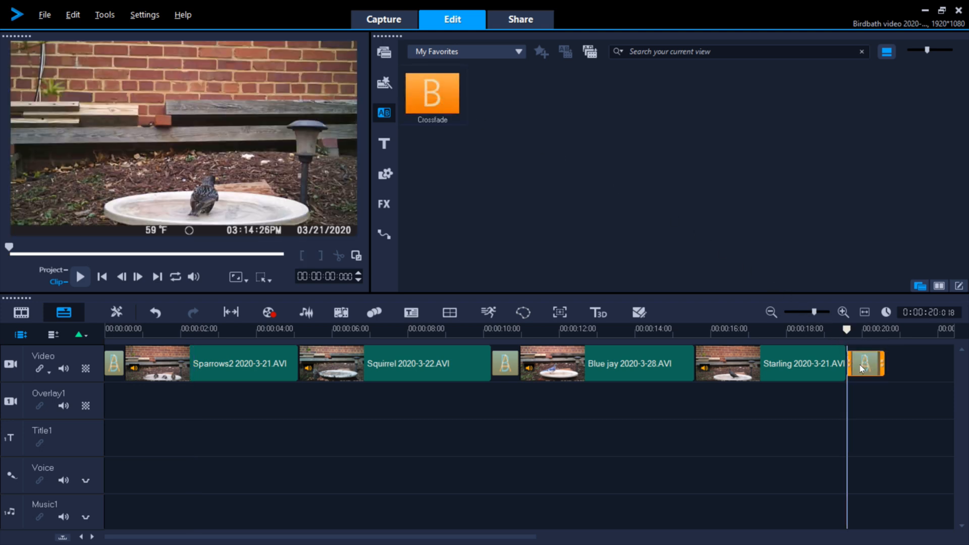
Step: Add a closing Crossfade after Starling and play the ending from about 18 s
left_click(866, 364)
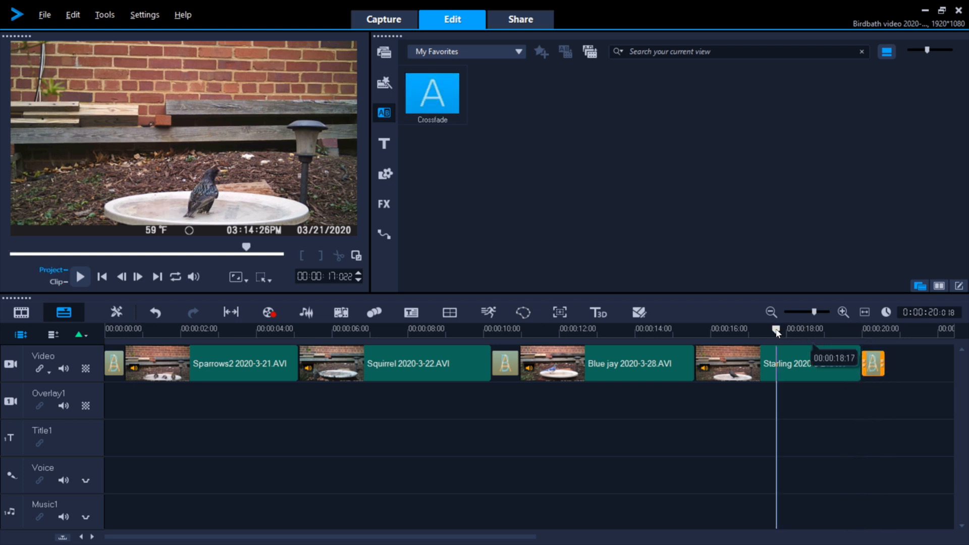
left_click(80, 275)
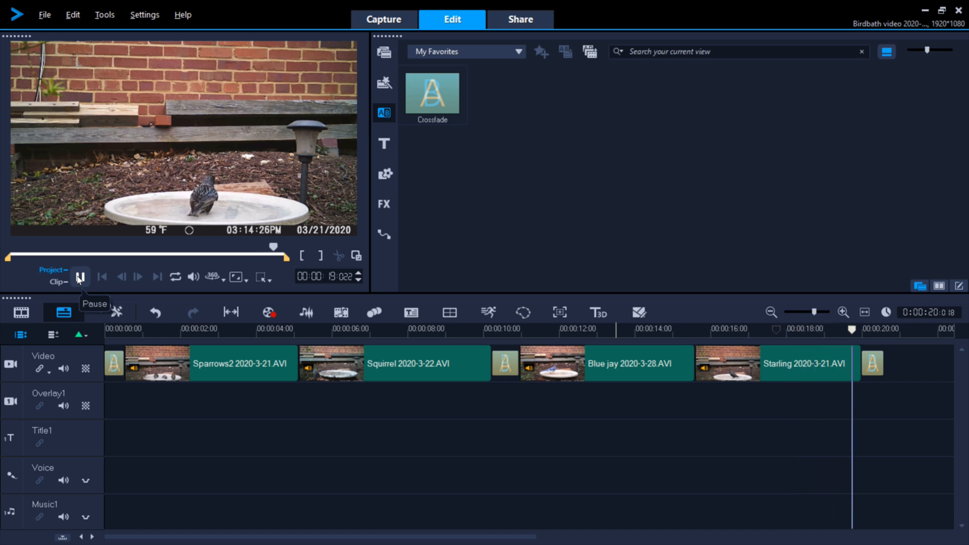
left_click(79, 276)
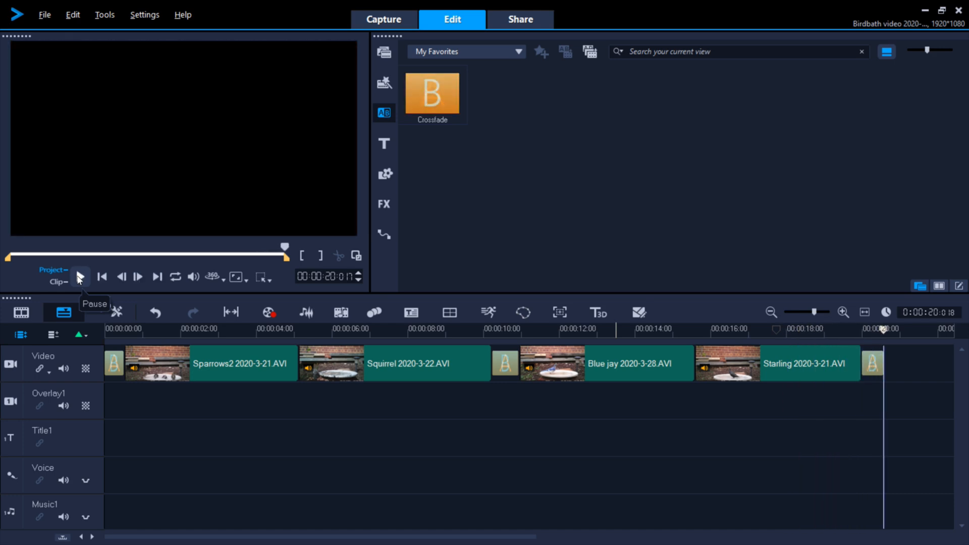